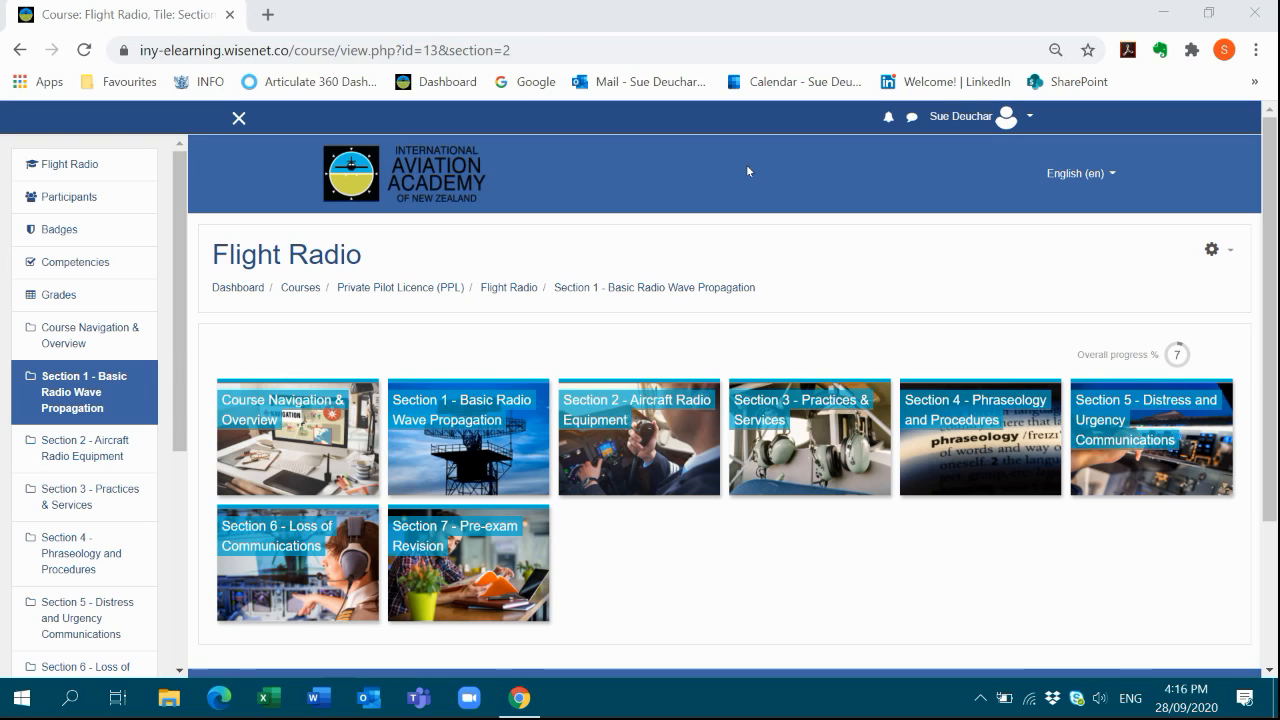
Check the interface languages, then go through the Course Navigation & Overview welcome and resources.
{"action": "left_click", "coordinate": [1081, 173]}
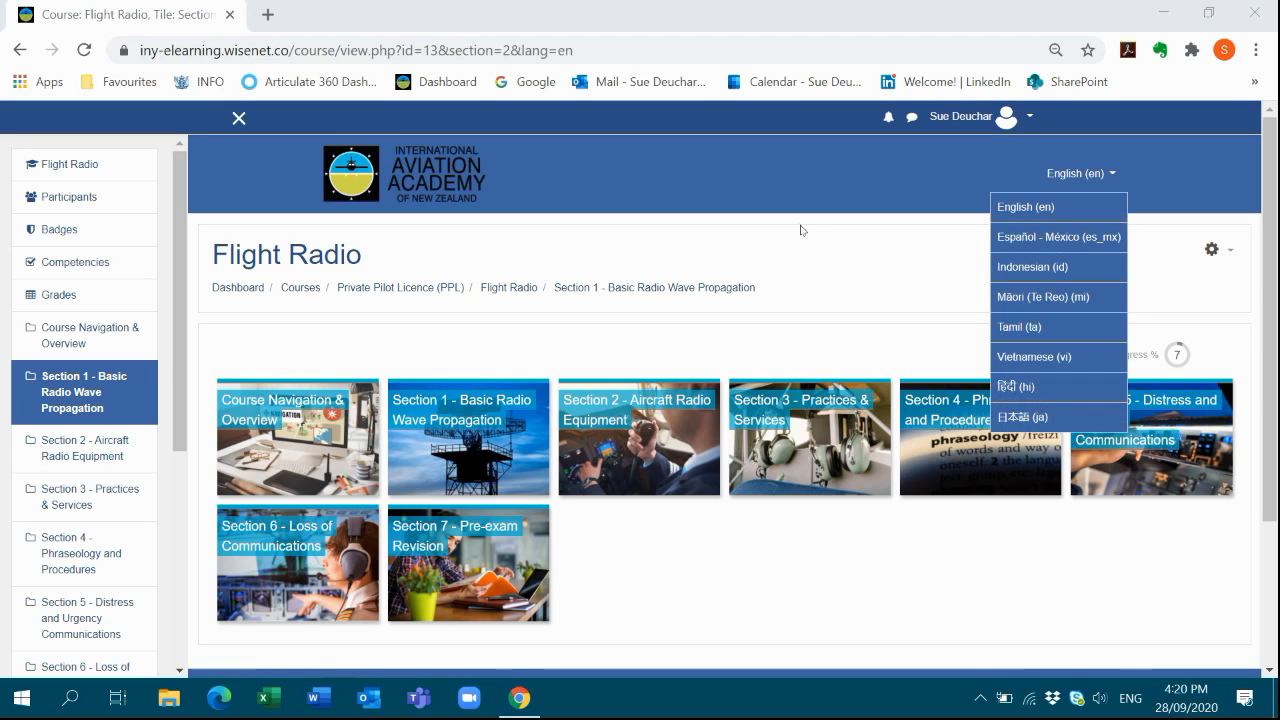
{"action": "mouse_move", "coordinate": [786, 218]}
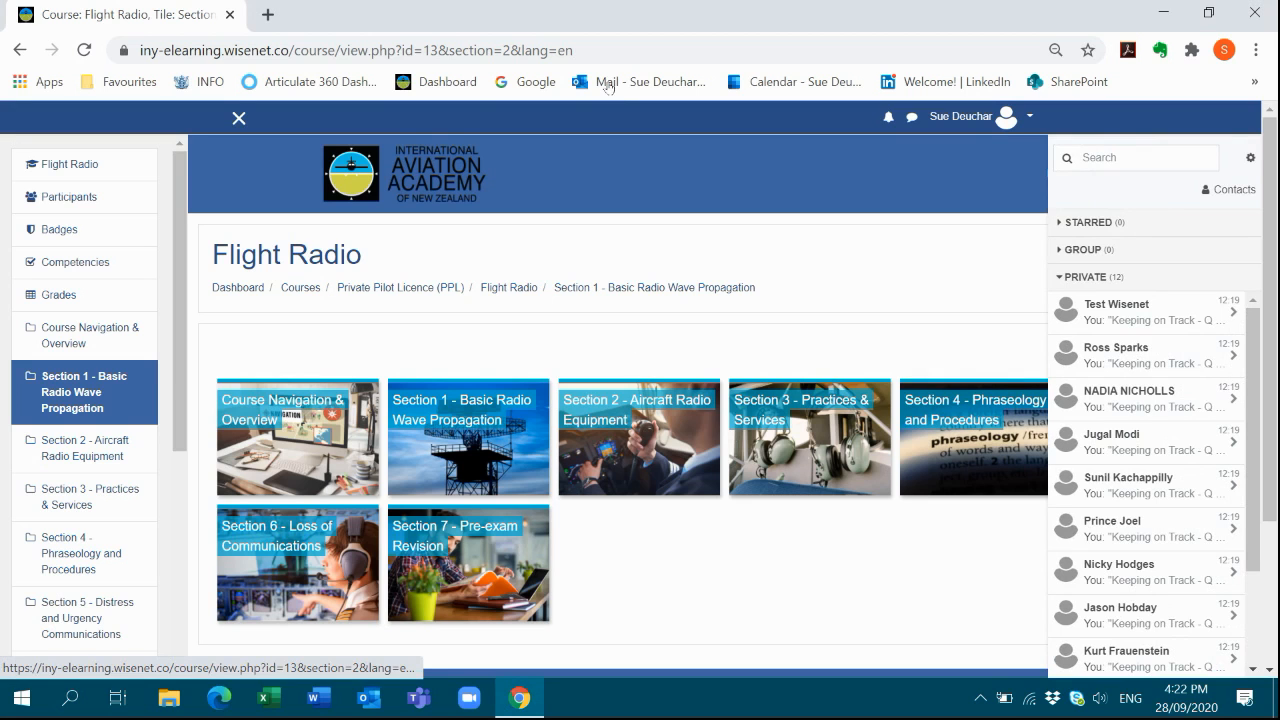
{"action": "mouse_move", "coordinate": [604, 91]}
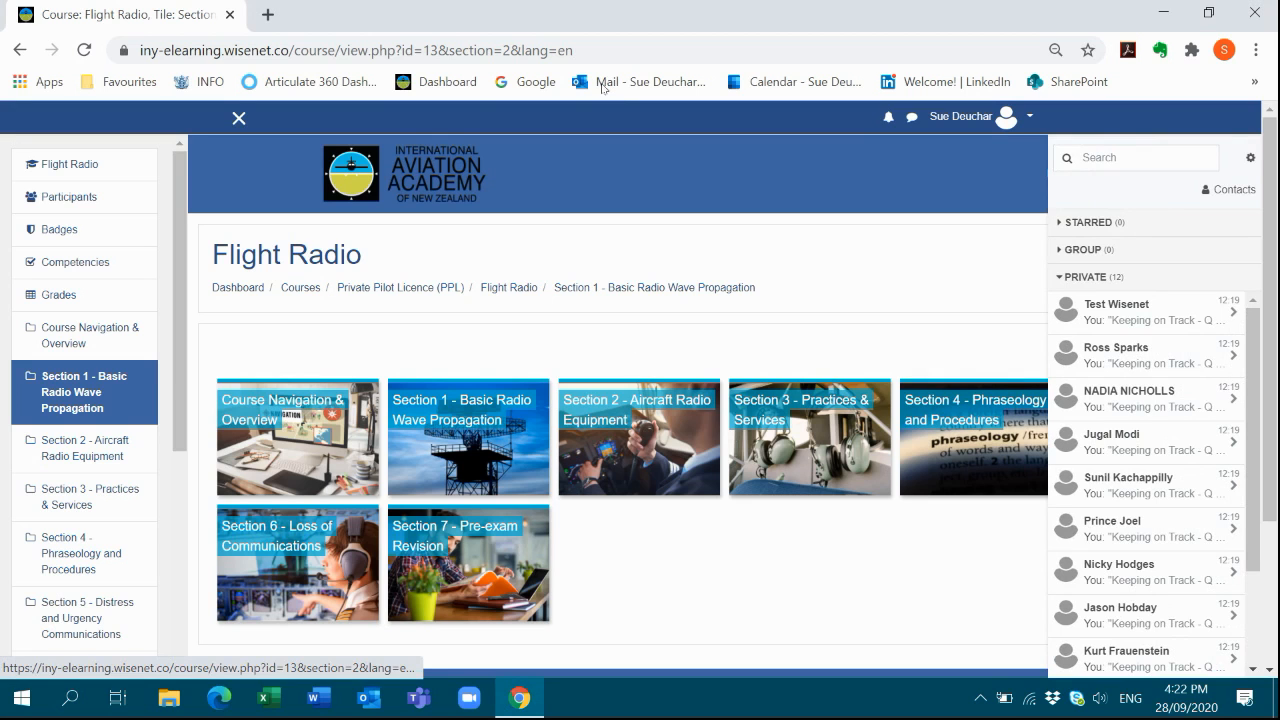
{"action": "mouse_move", "coordinate": [887, 116]}
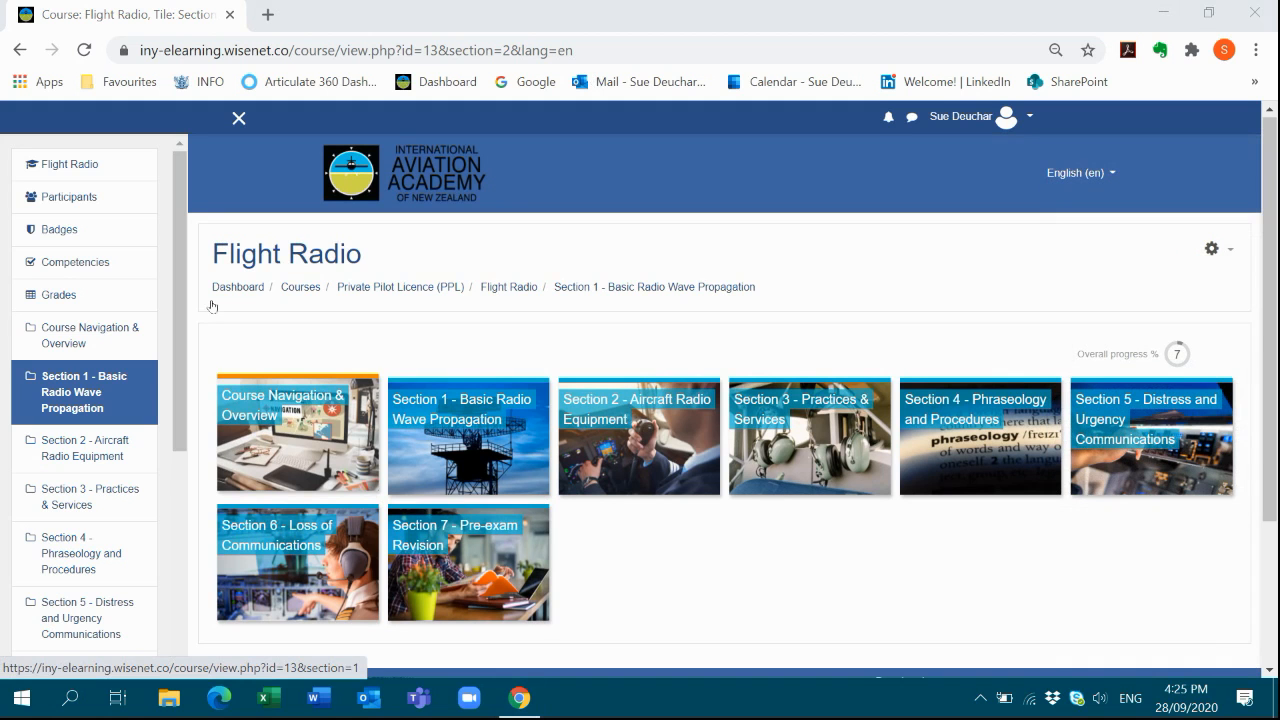
{"action": "left_click", "coordinate": [297, 435]}
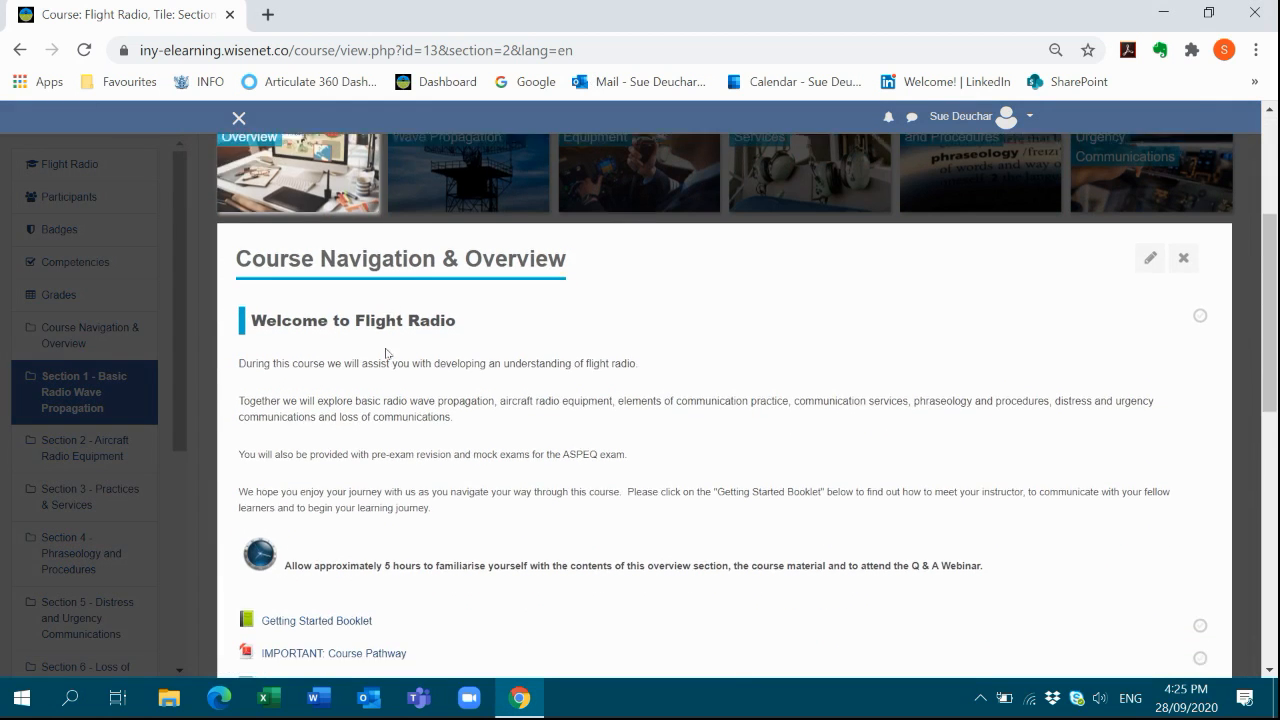
{"action": "scroll", "scroll_direction": "down", "scroll_amount": 3}
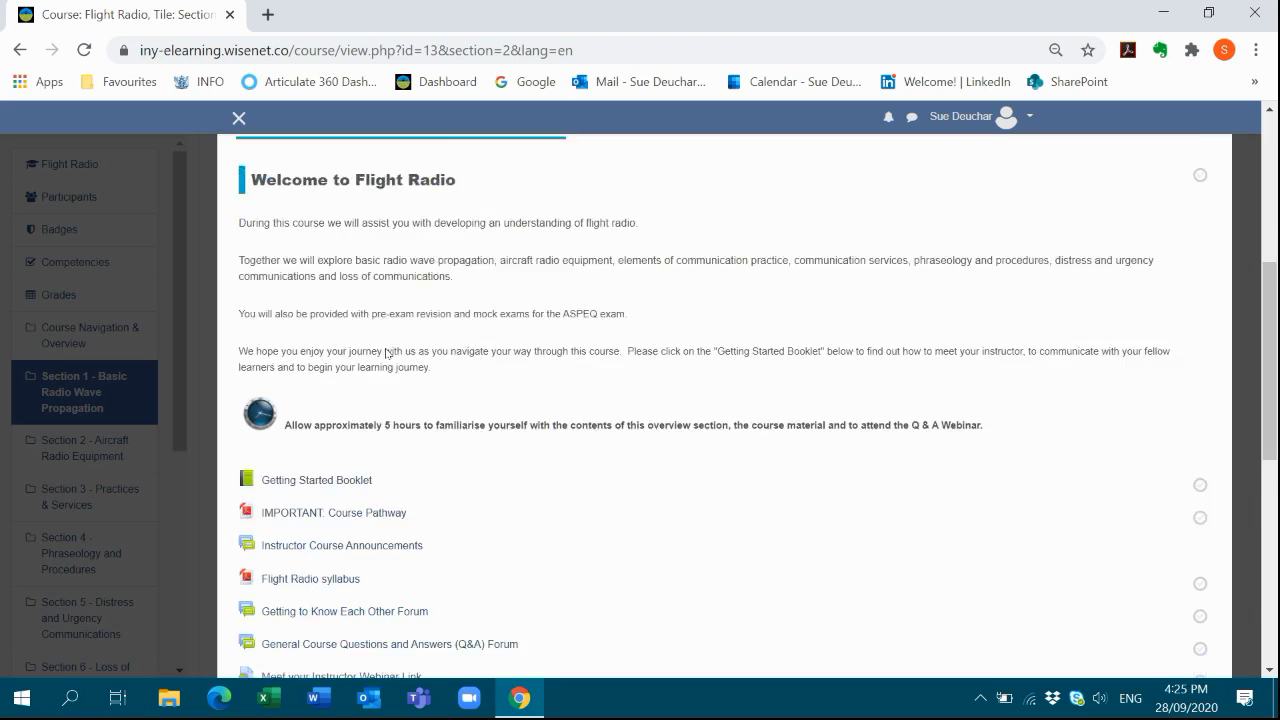
{"action": "scroll", "scroll_direction": "down", "scroll_amount": 3}
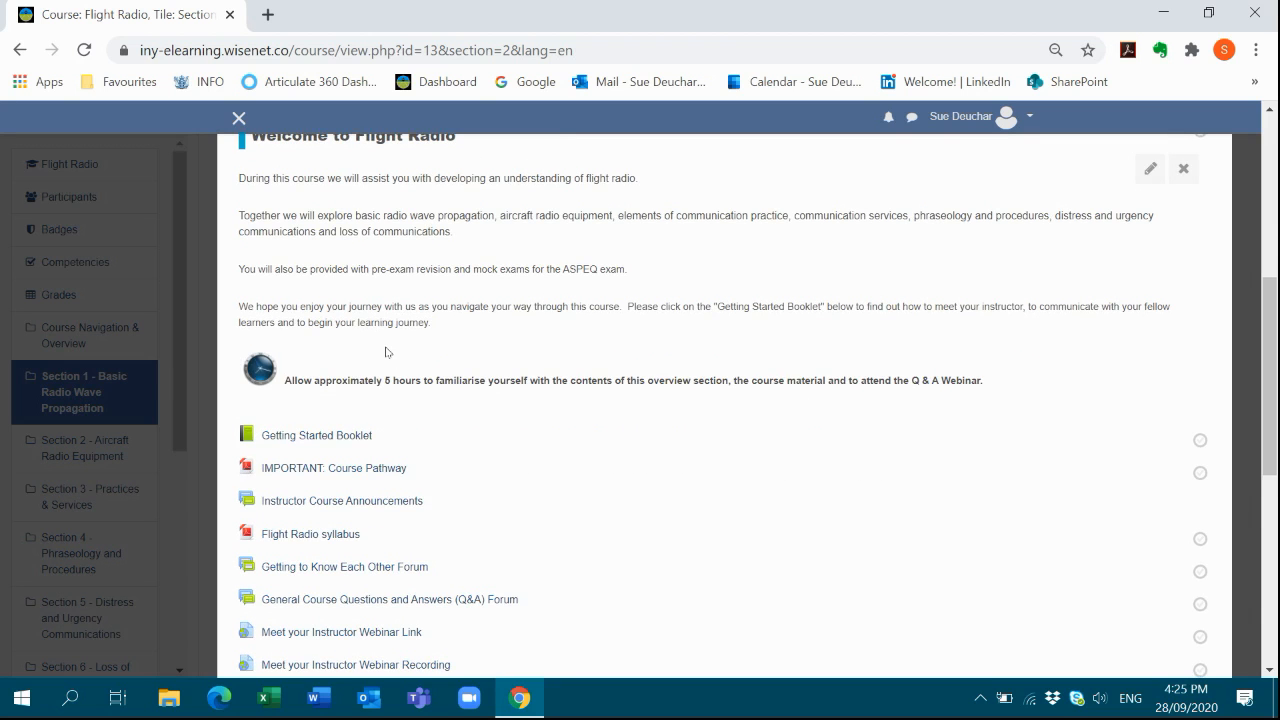
{"action": "mouse_move", "coordinate": [299, 344]}
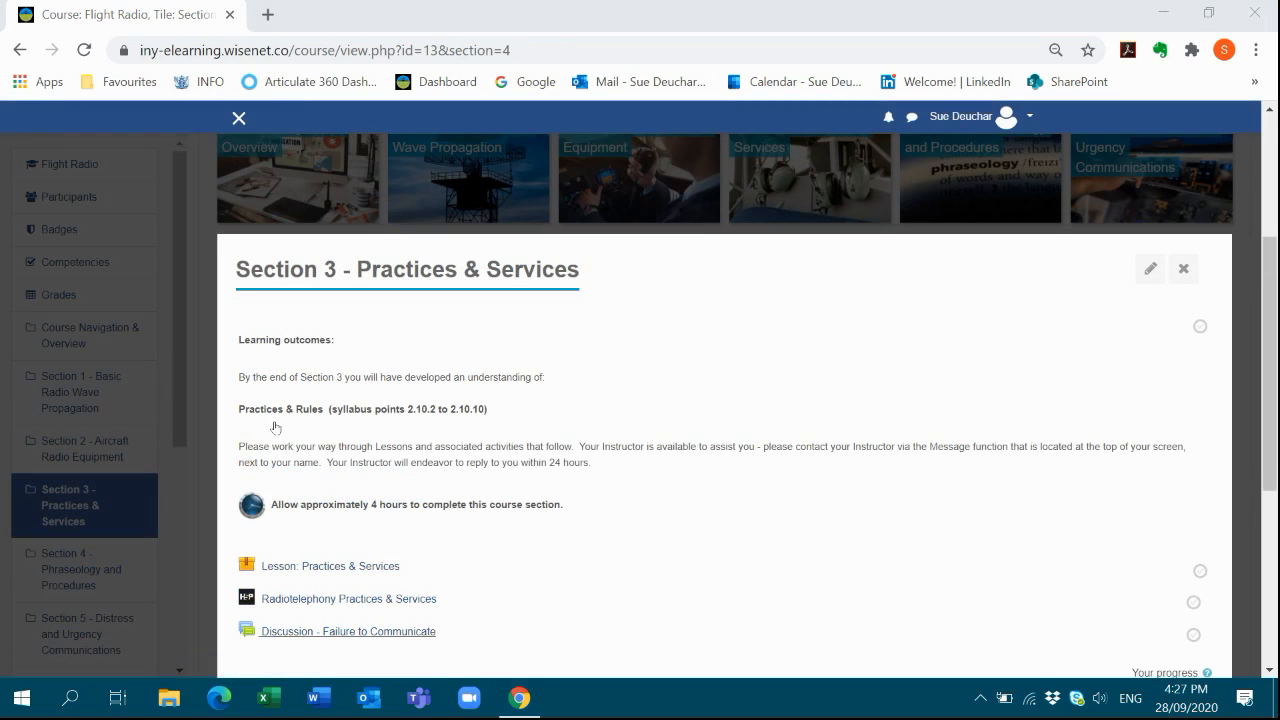
{"action": "mouse_move", "coordinate": [346, 631]}
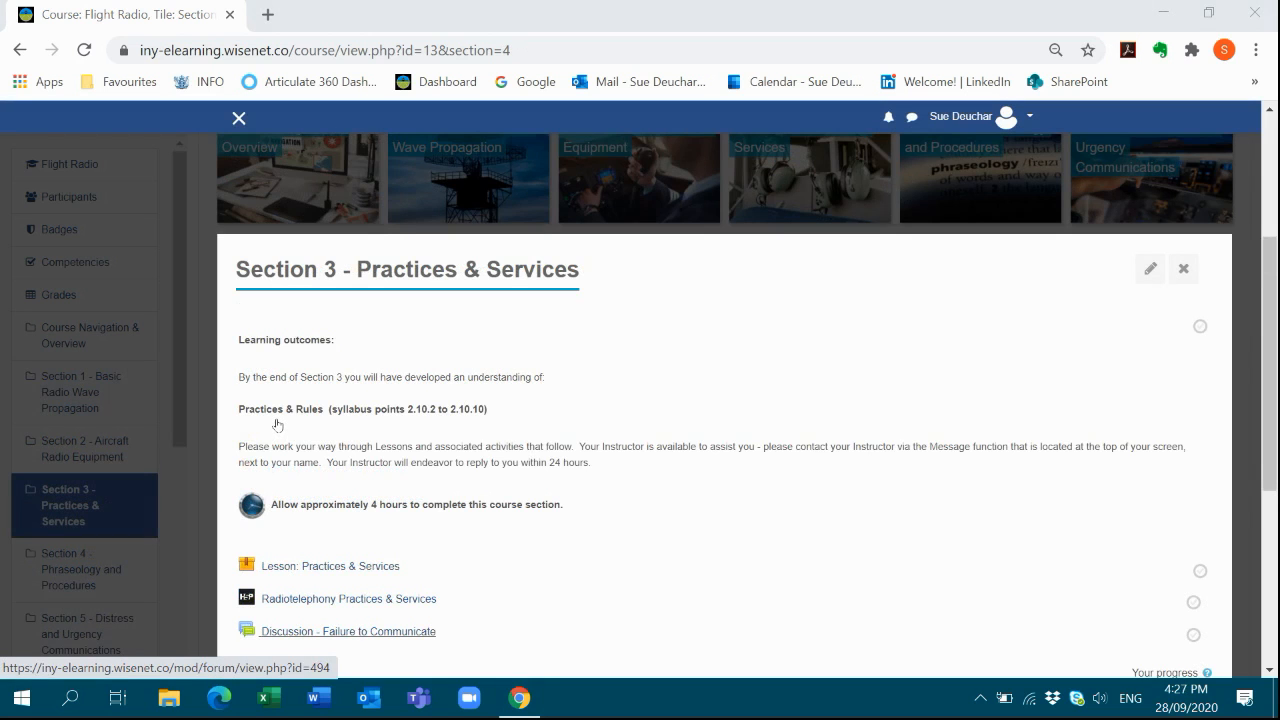
Open the Discussion - Failure to Communicate forum in Section 3.
{"action": "left_click", "coordinate": [348, 631]}
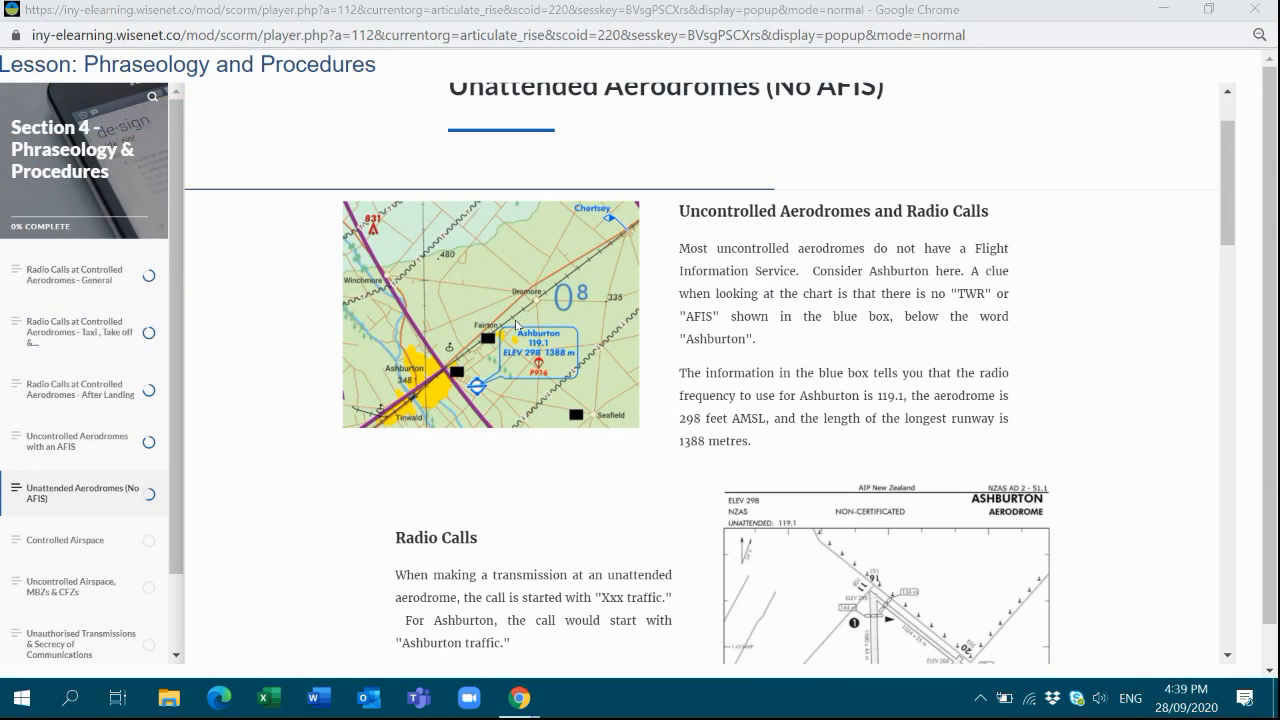
Read further down the Unattended Aerodromes (No AFIS) lesson page.
{"action": "scroll", "scroll_direction": "down", "scroll_amount": 3}
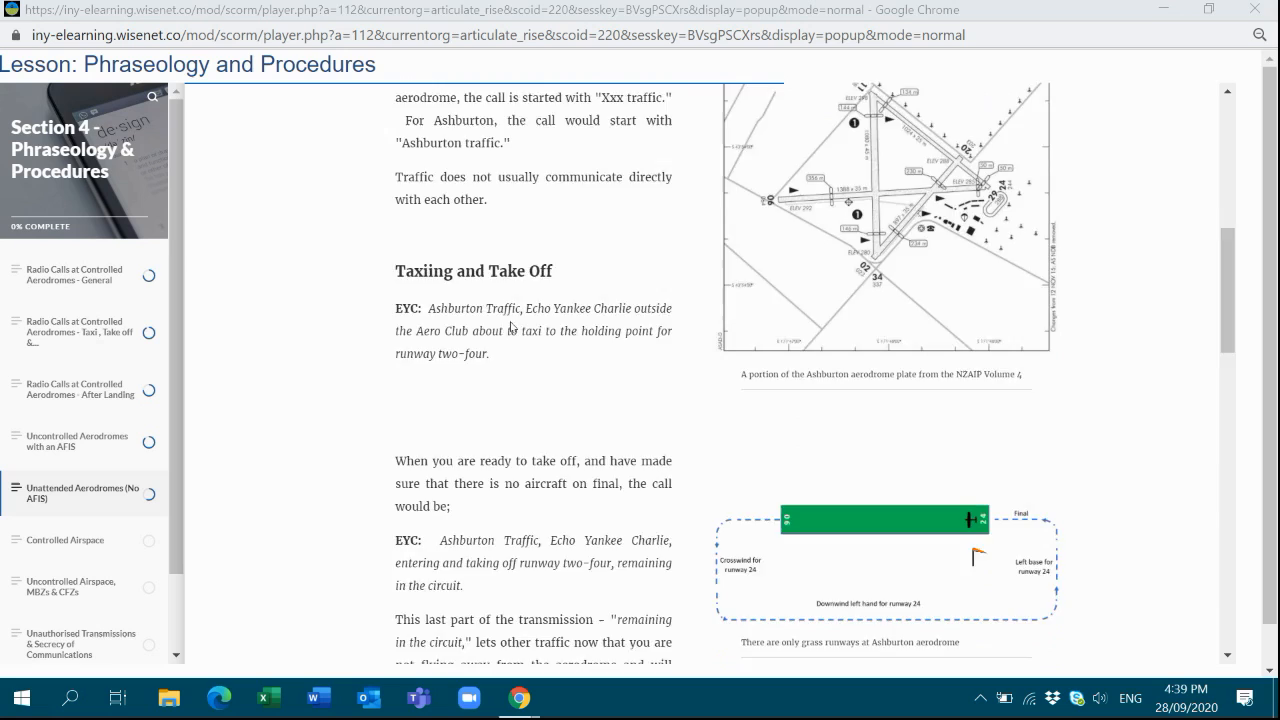
{"action": "scroll", "scroll_direction": "down", "scroll_amount": 3}
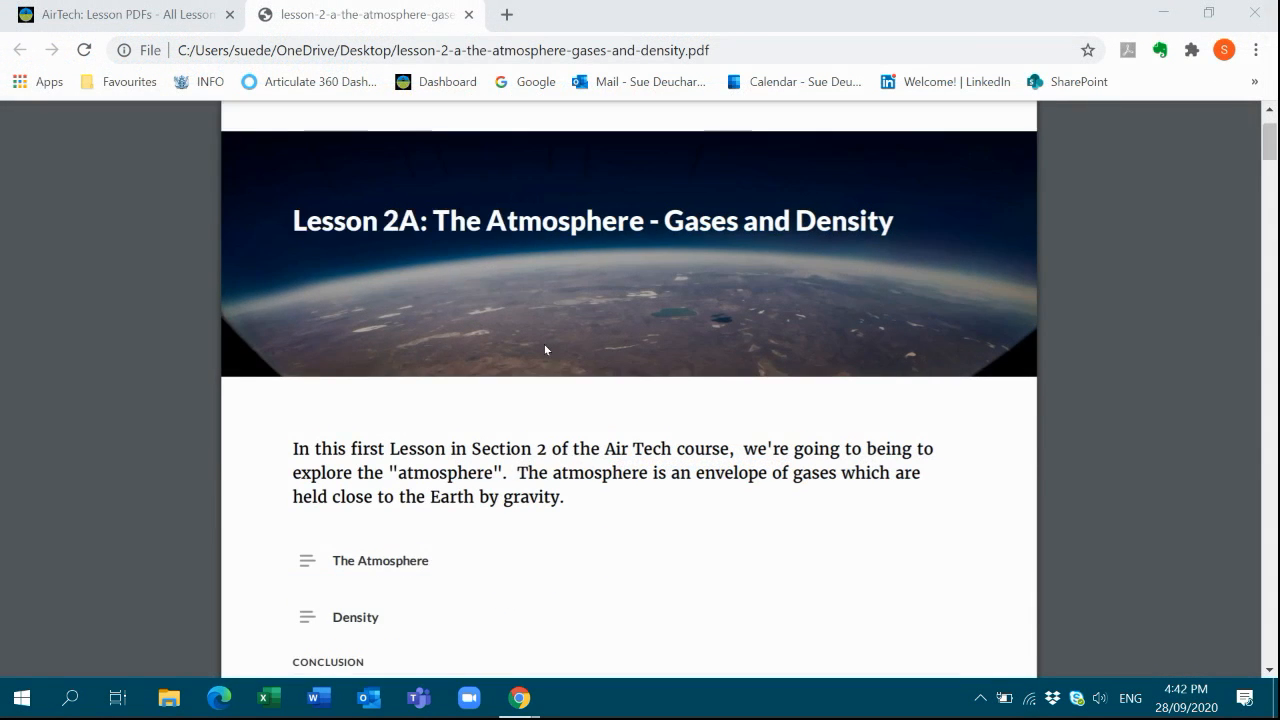
Read through the Lesson 2A booklet down to the Atmospheric Gases section.
{"action": "scroll", "scroll_direction": "down", "scroll_amount": 3}
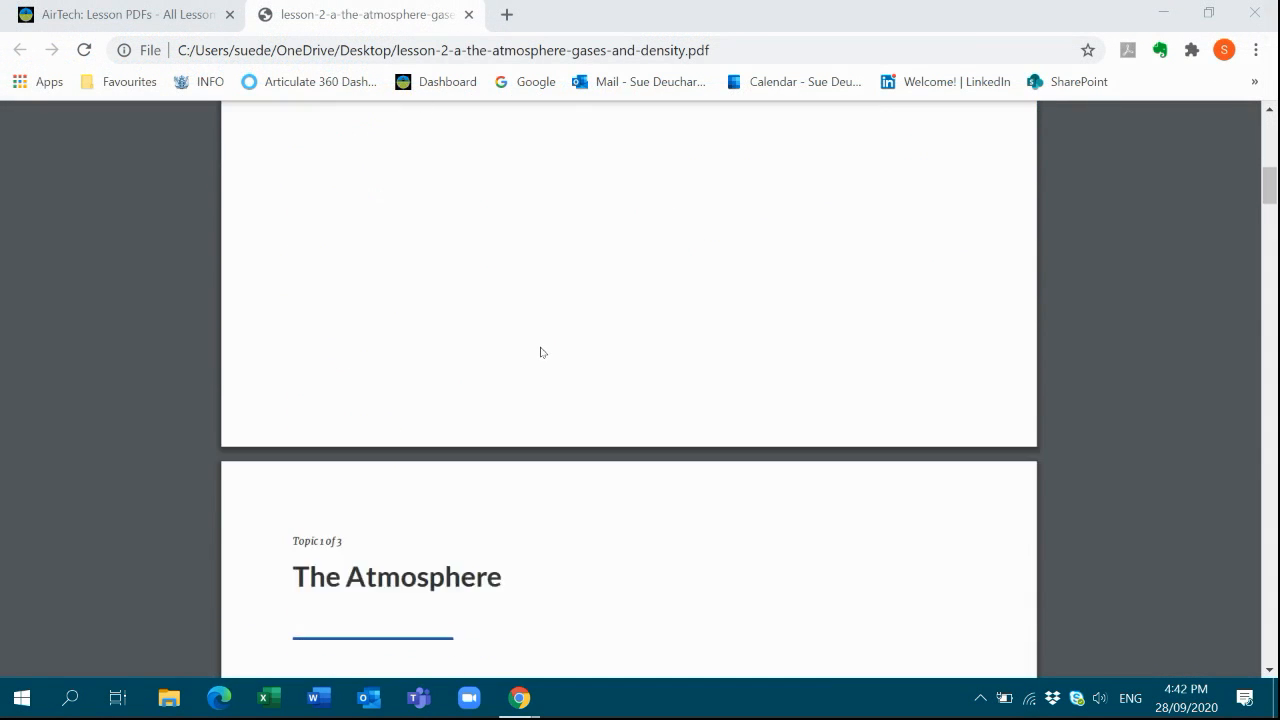
{"action": "scroll", "scroll_direction": "down", "scroll_amount": 3}
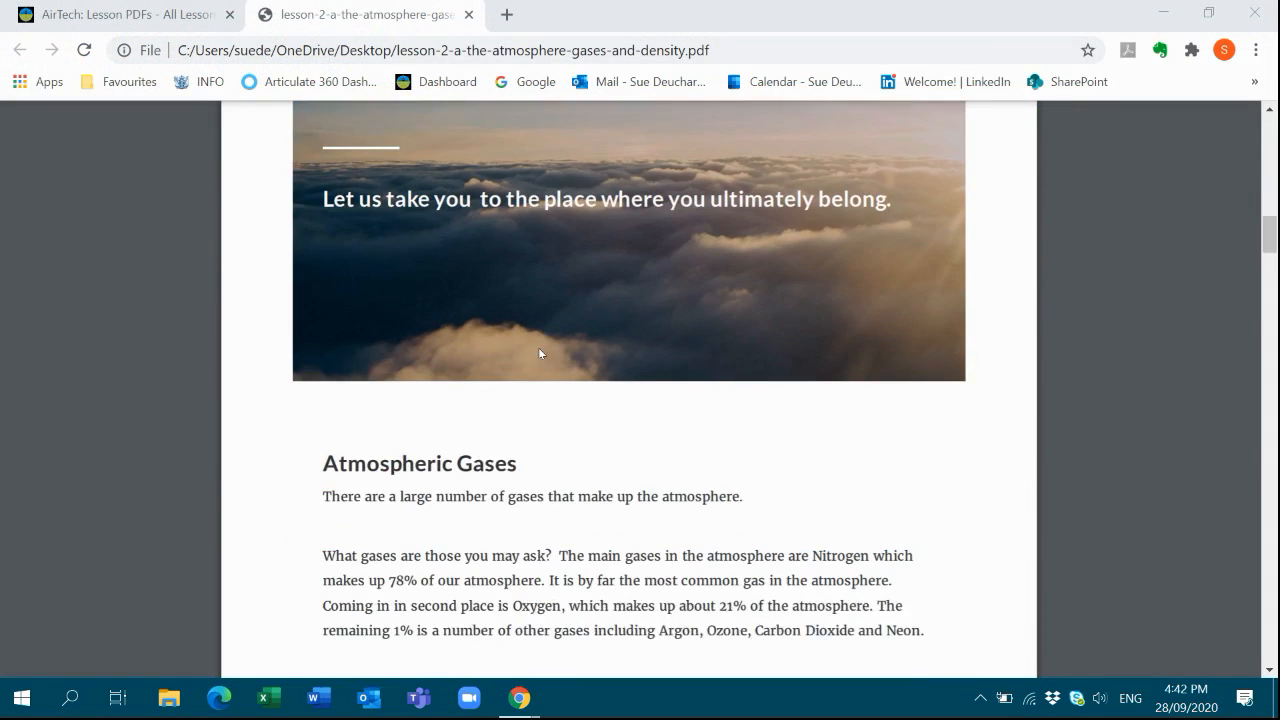
{"action": "scroll", "scroll_direction": "down", "scroll_amount": 3}
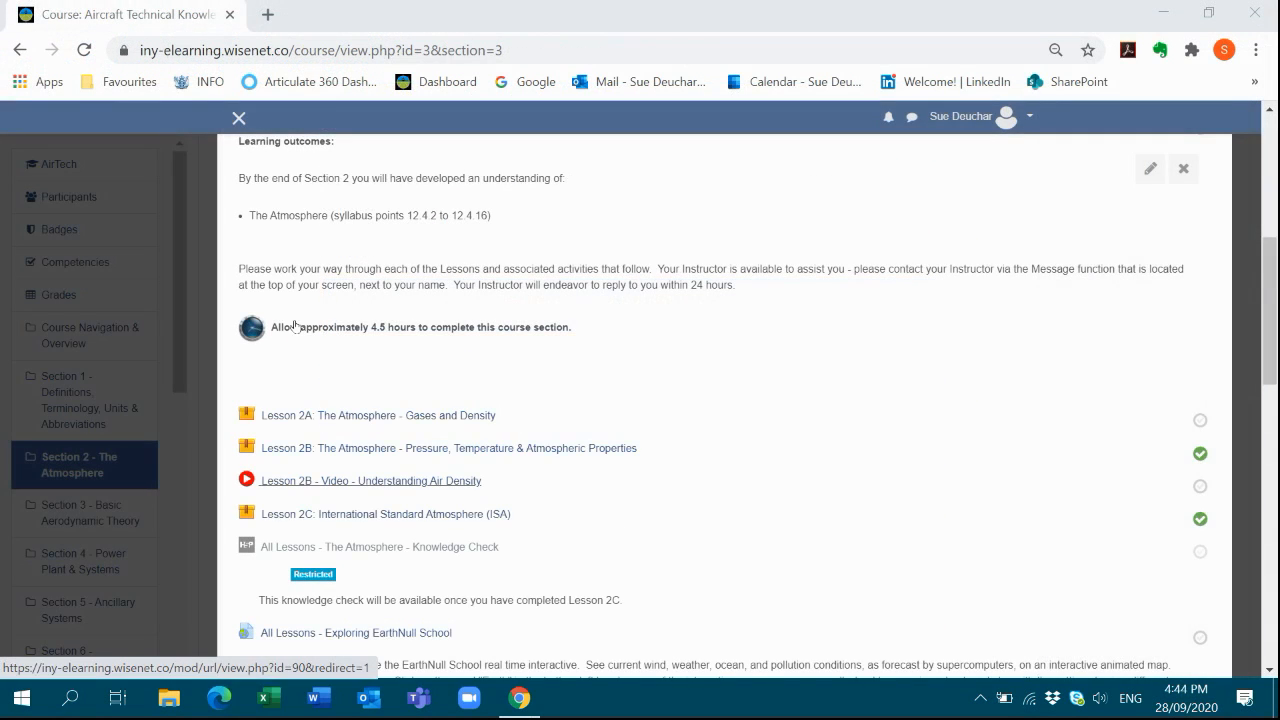
Play the Understanding Air Density video with English (auto-generated) subtitles, then close it.
{"action": "left_click", "coordinate": [380, 480]}
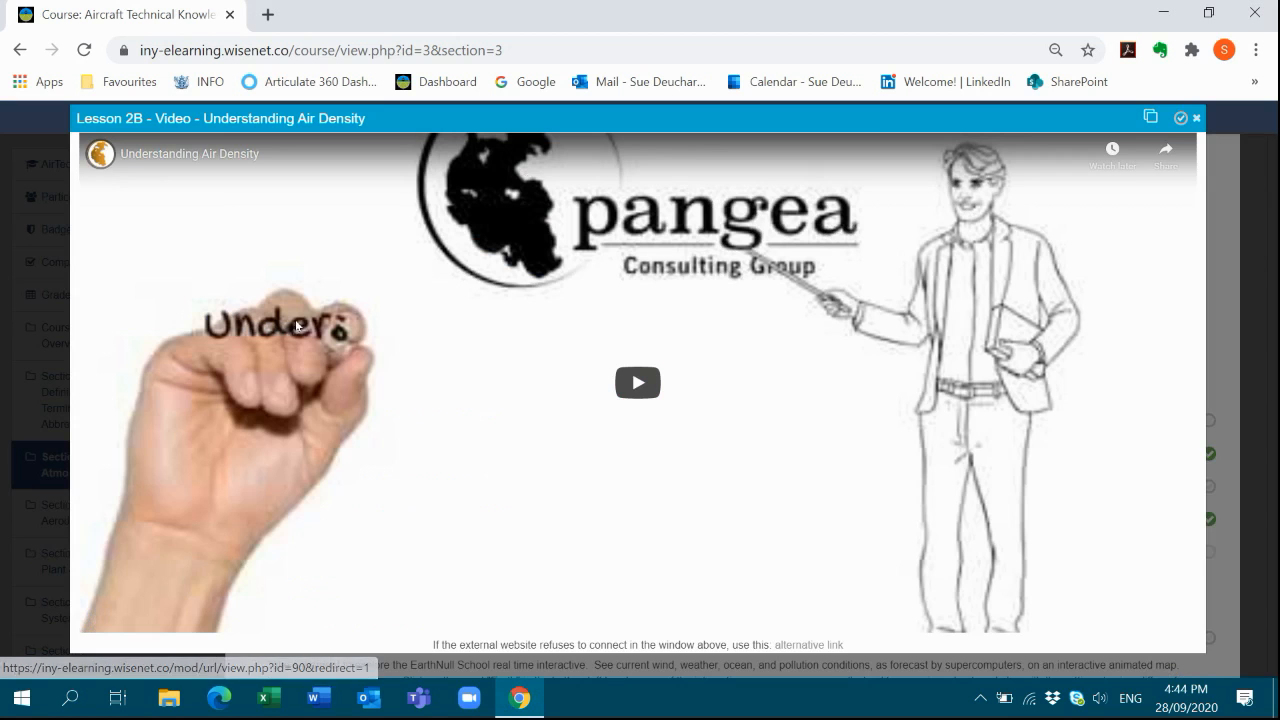
{"action": "left_click", "coordinate": [637, 382]}
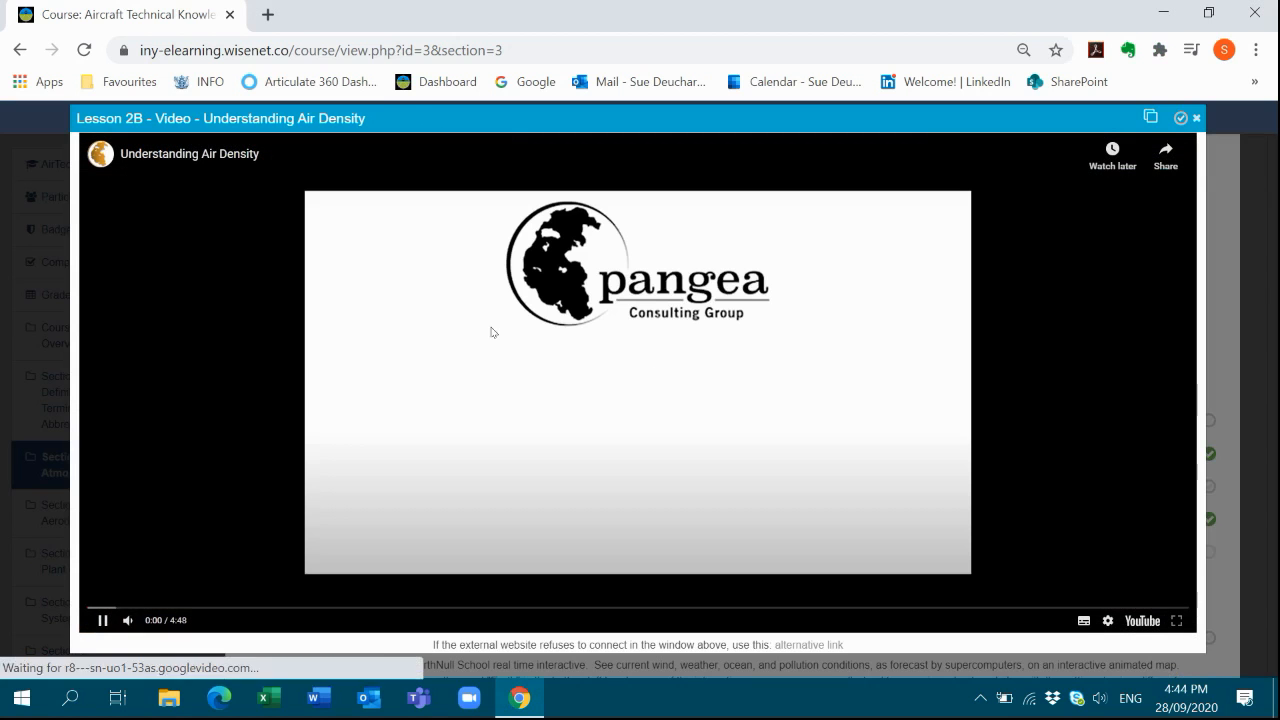
{"action": "left_click", "coordinate": [1143, 621]}
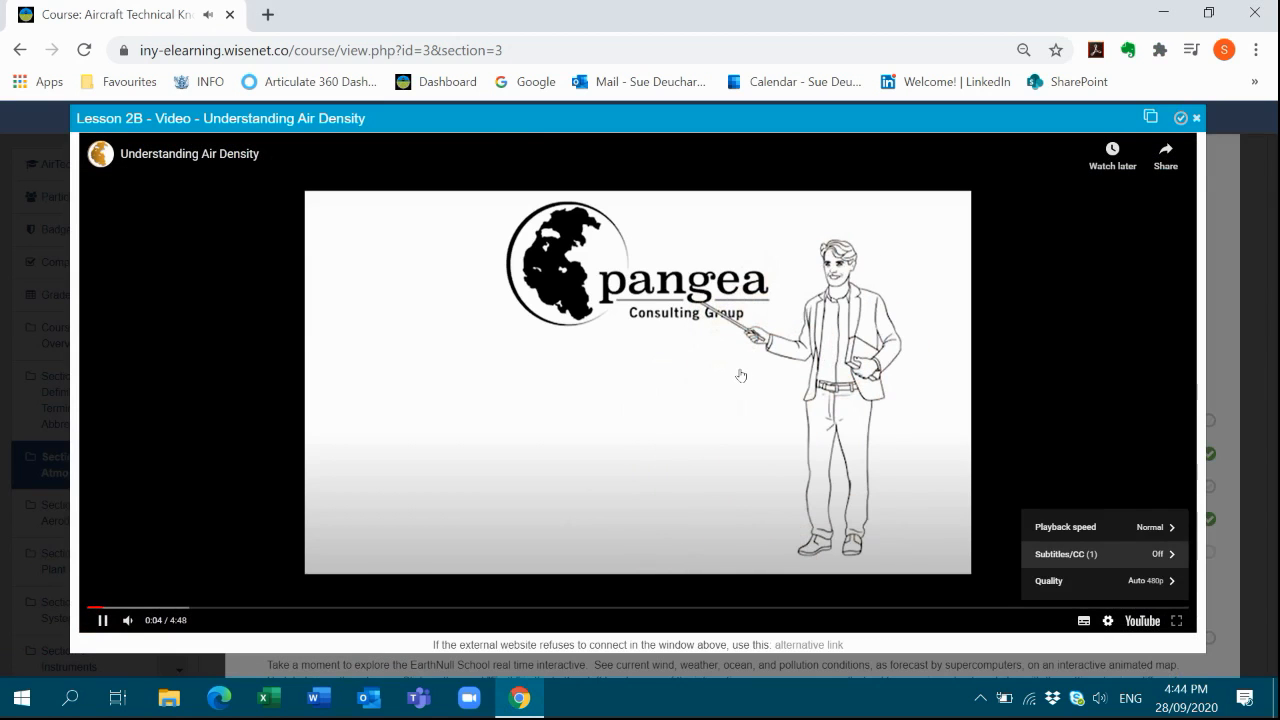
{"action": "left_click", "coordinate": [1070, 554]}
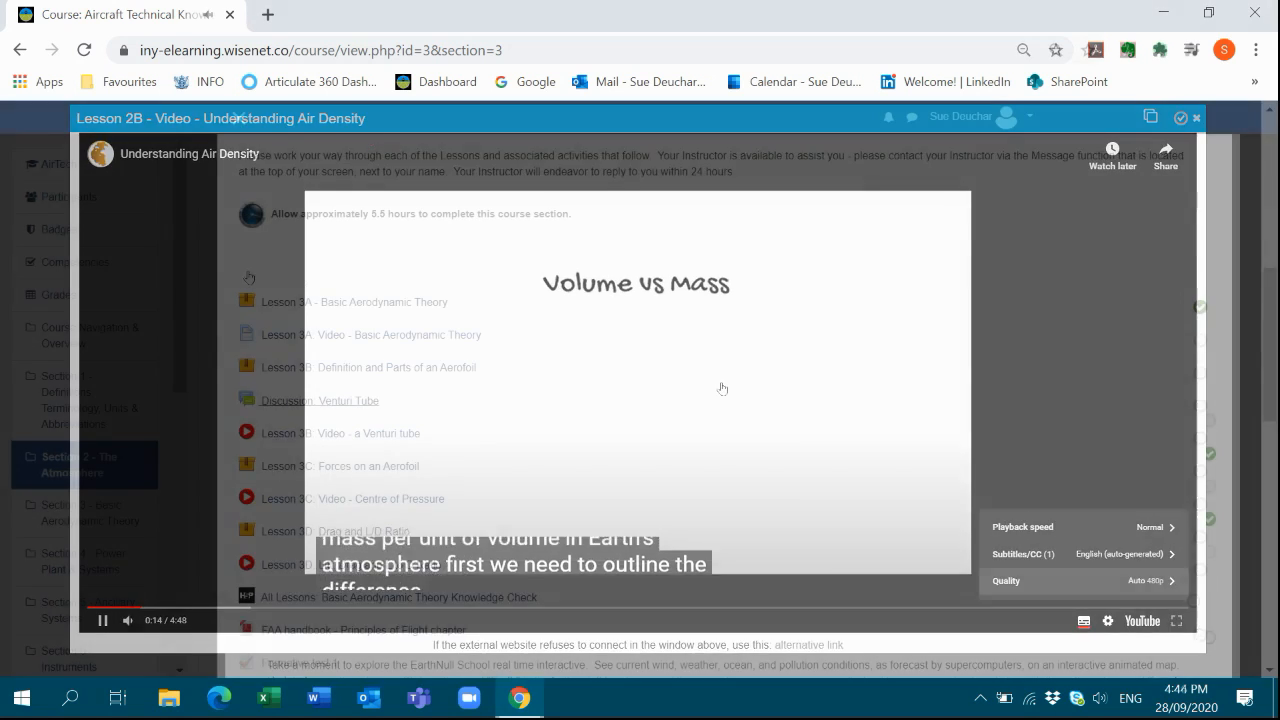
{"action": "left_click", "coordinate": [1197, 118]}
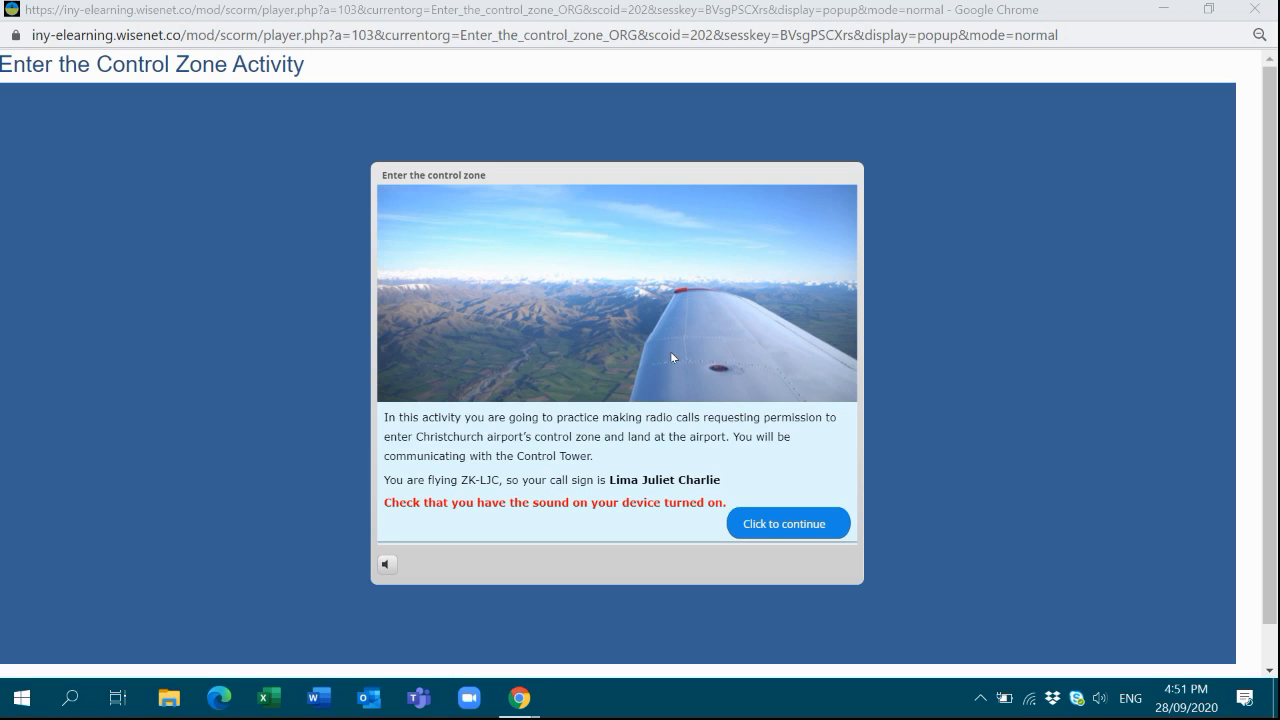
{"action": "mouse_move", "coordinate": [534, 352]}
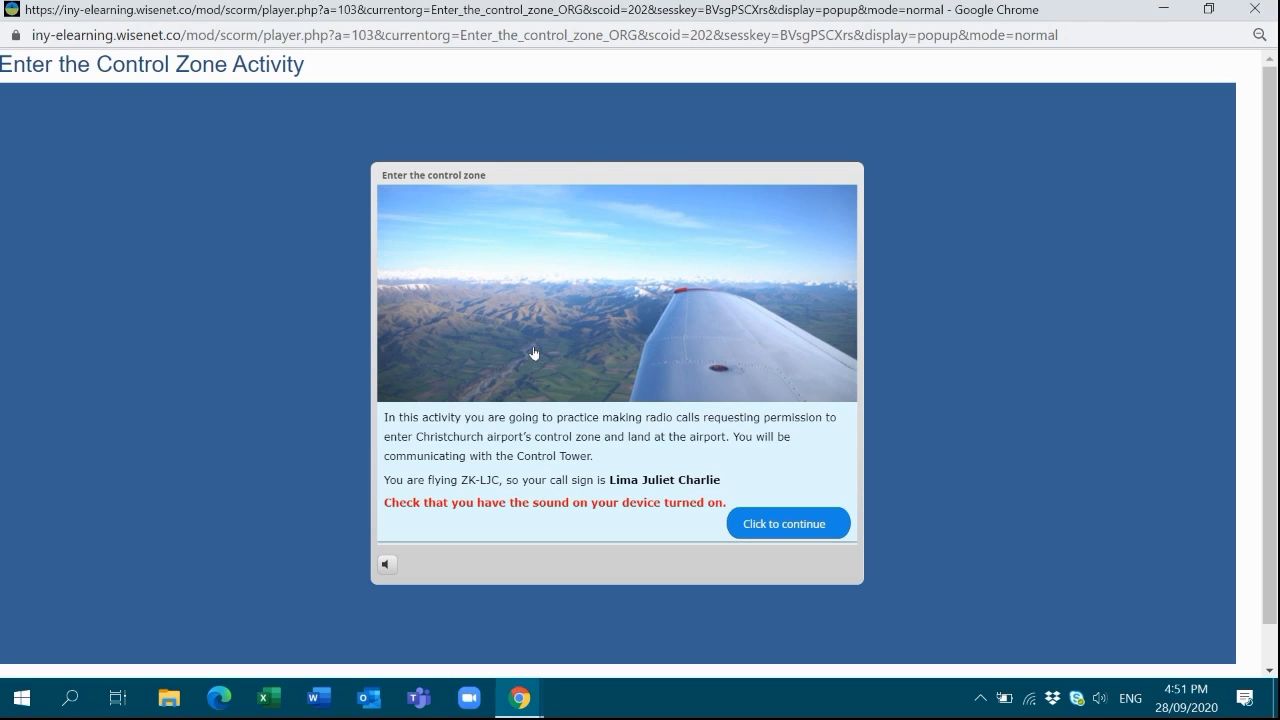
Continue through the intro, chart and ATIS slides, answer the radio call, and retry after the Oops result.
{"action": "left_click", "coordinate": [788, 523]}
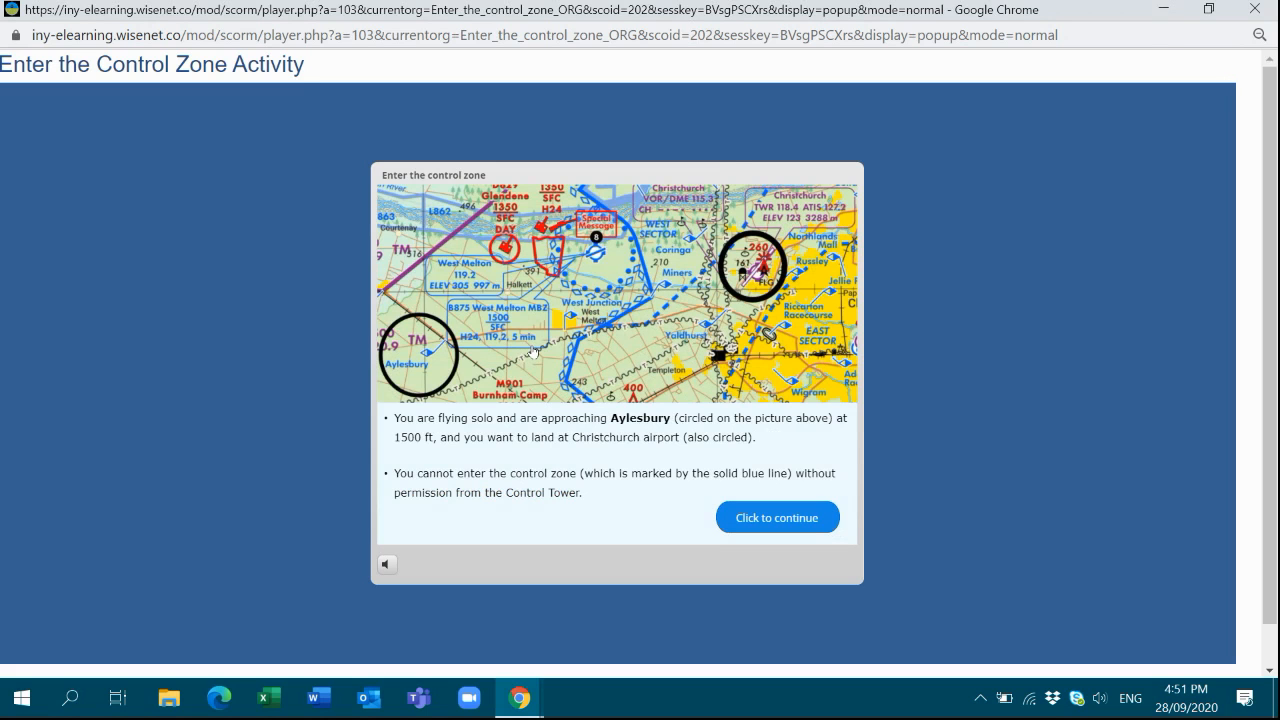
{"action": "left_click", "coordinate": [777, 517]}
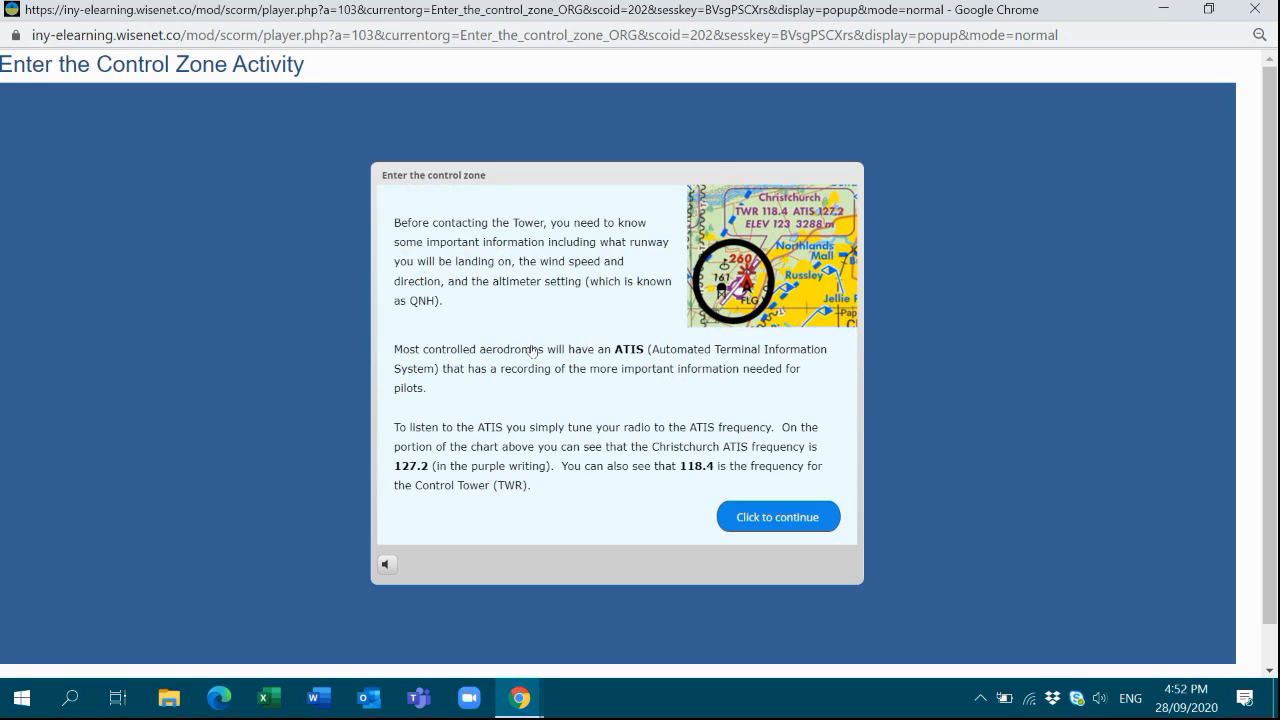
{"action": "left_click", "coordinate": [778, 516]}
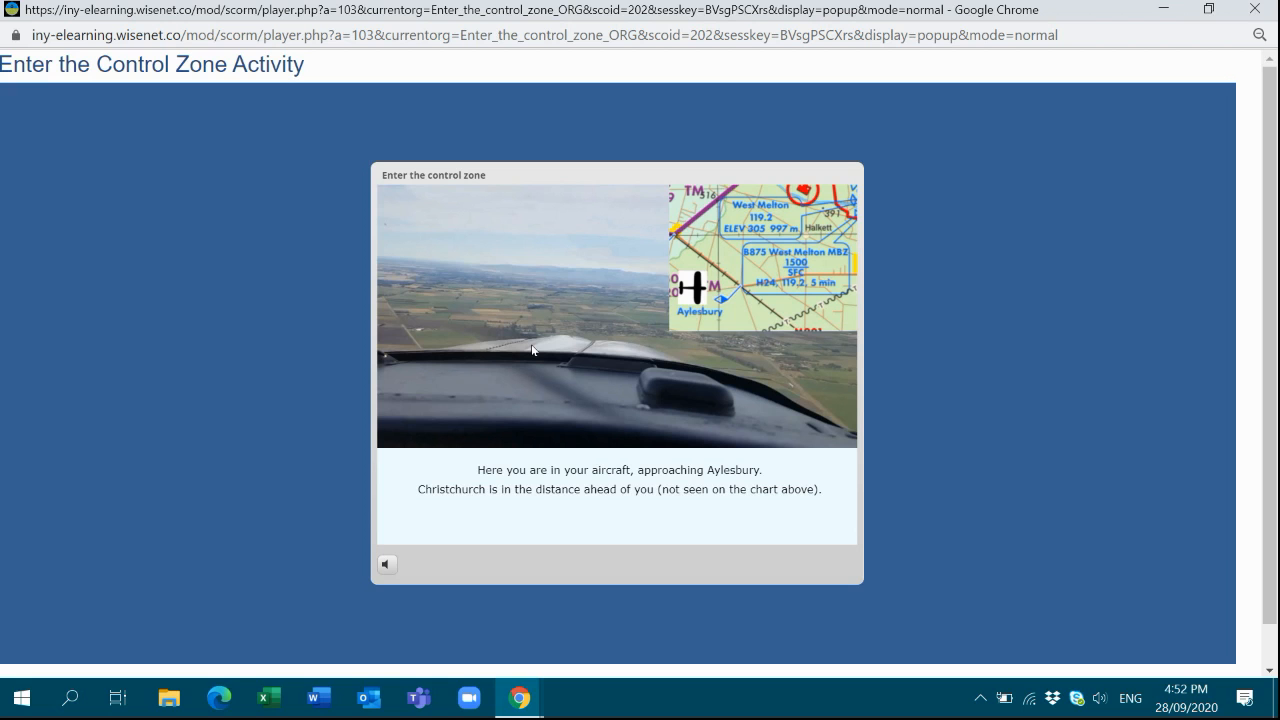
{"action": "mouse_move", "coordinate": [549, 330]}
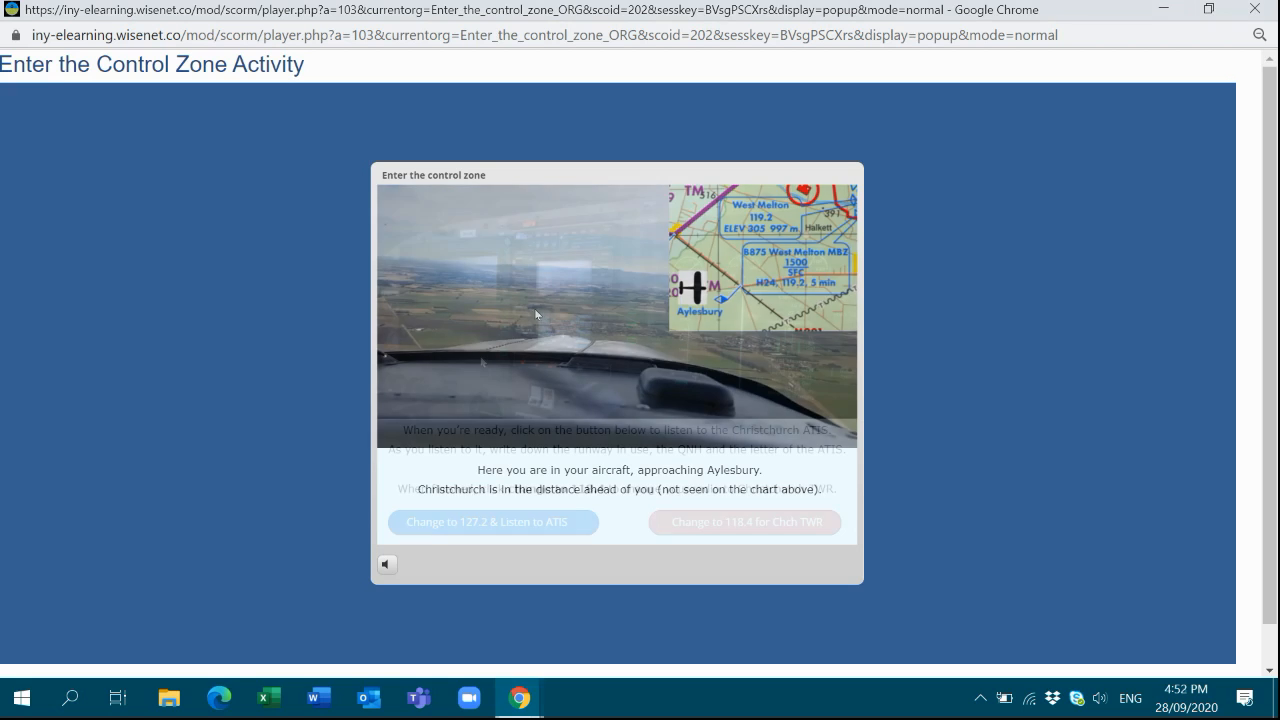
{"action": "left_click", "coordinate": [493, 522]}
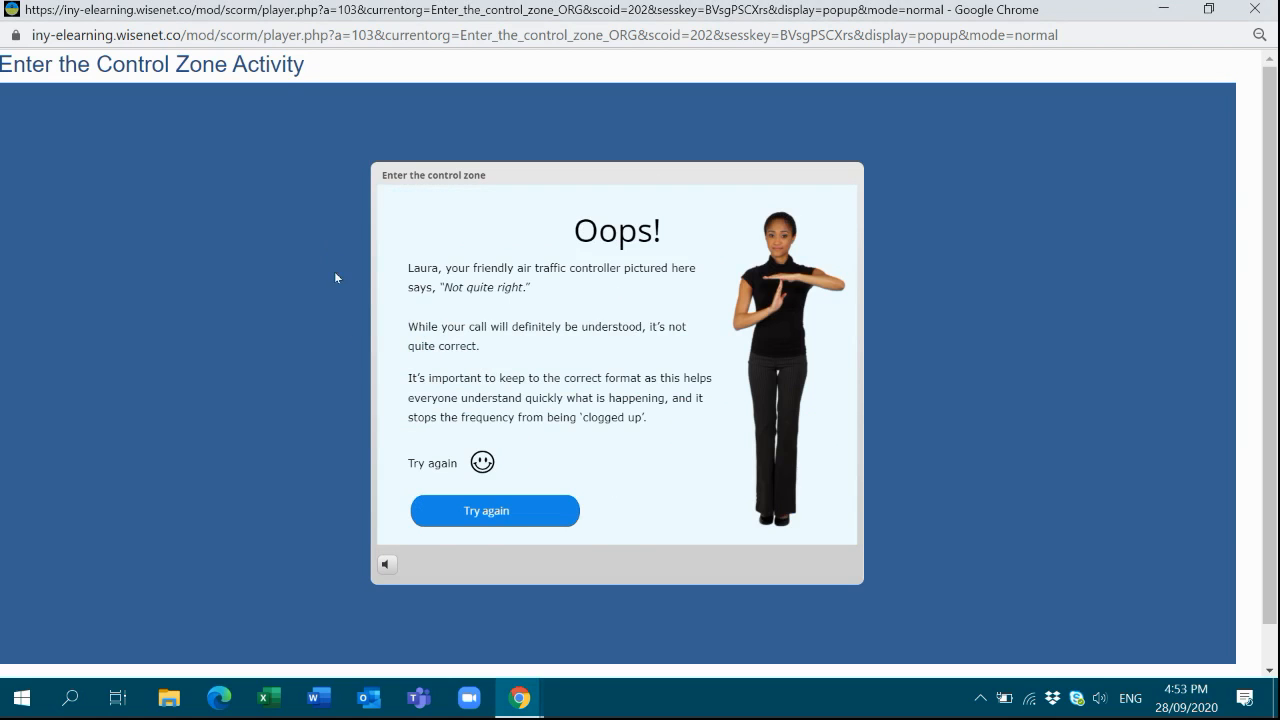
{"action": "left_click", "coordinate": [494, 510]}
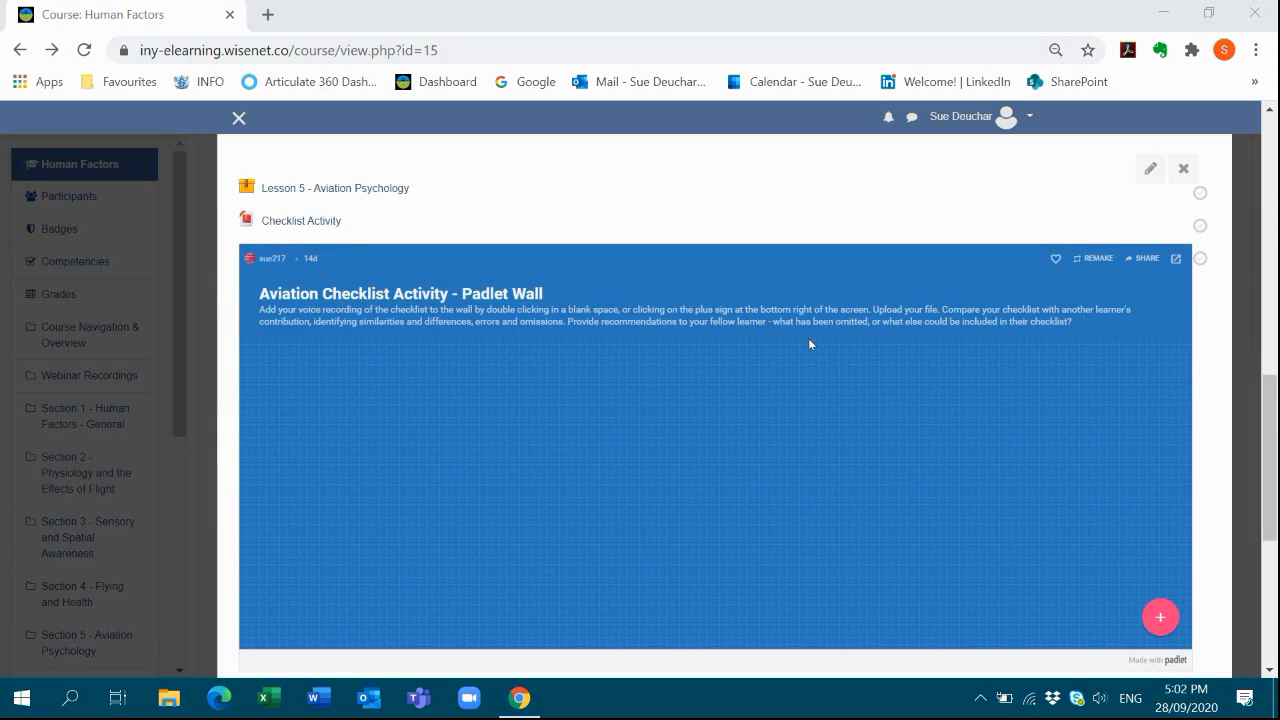
{"action": "mouse_move", "coordinate": [832, 345]}
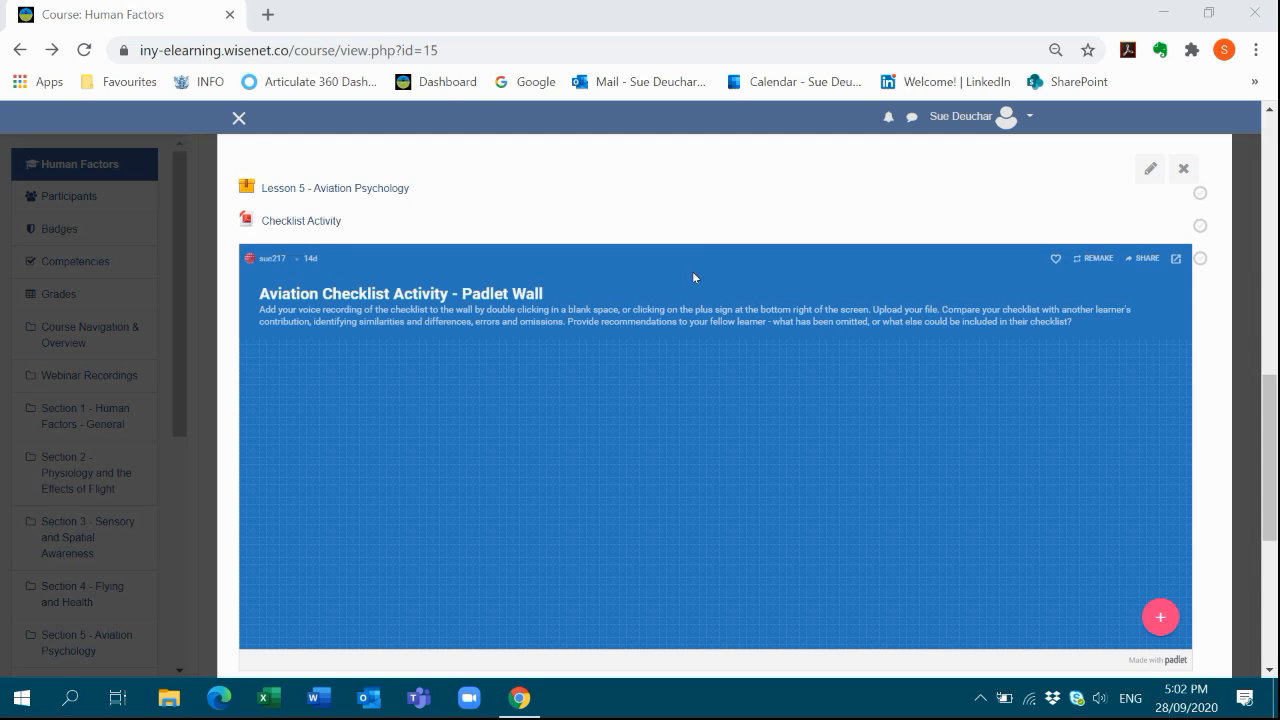
Review the Padlet wall and the Section 5 activities listed below it.
{"action": "scroll", "scroll_direction": "down", "scroll_amount": 3}
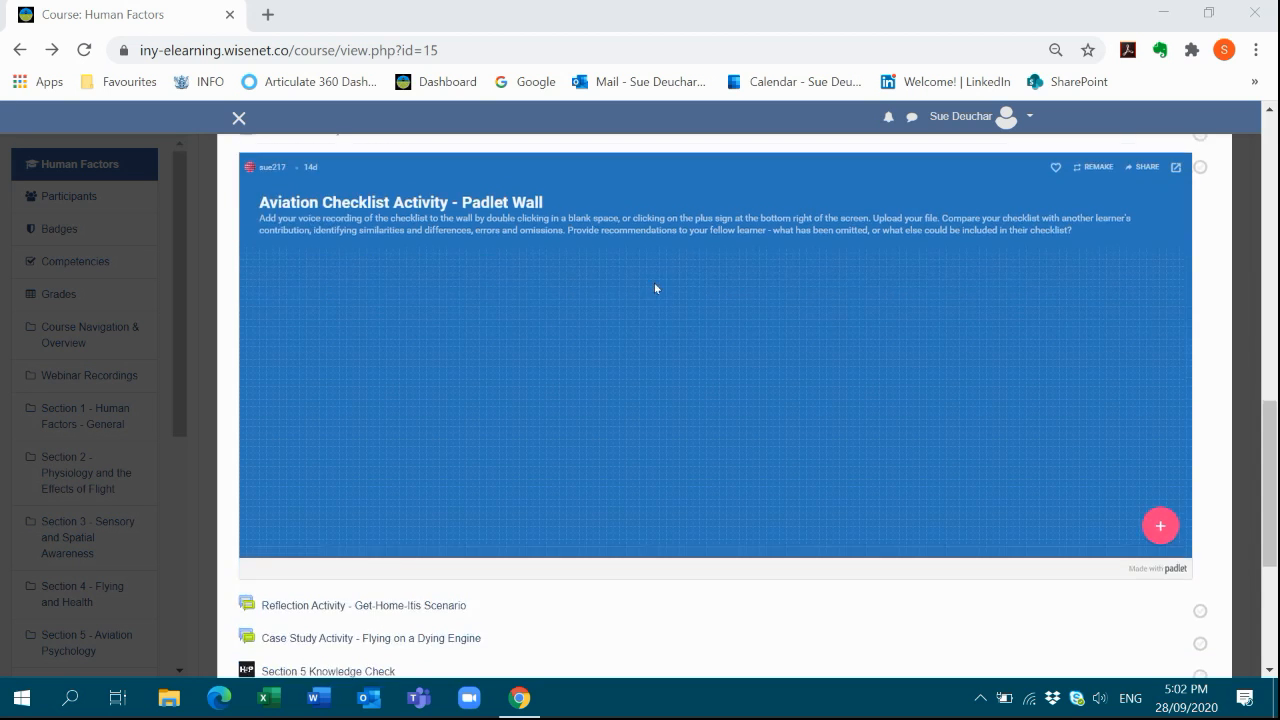
{"action": "scroll", "scroll_direction": "down", "scroll_amount": 3}
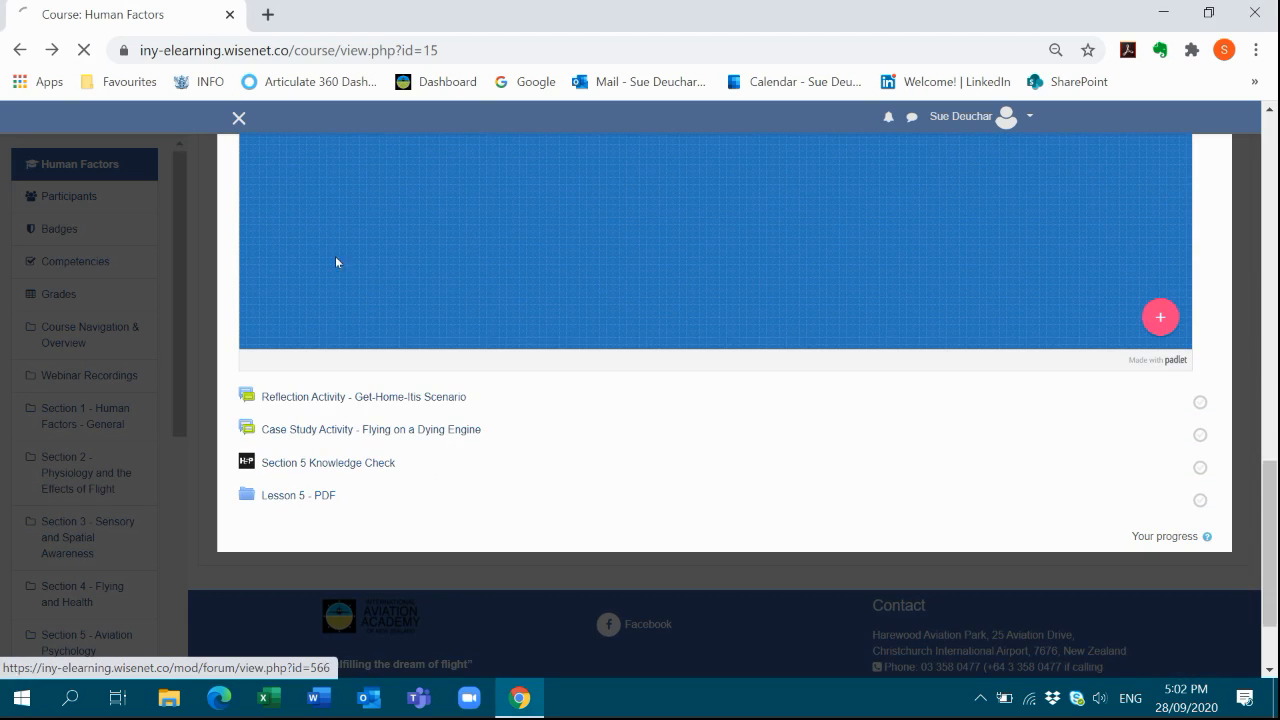
Open the Get-Home-Itis Scenario reflection forum and read its case study questions.
{"action": "left_click", "coordinate": [365, 396]}
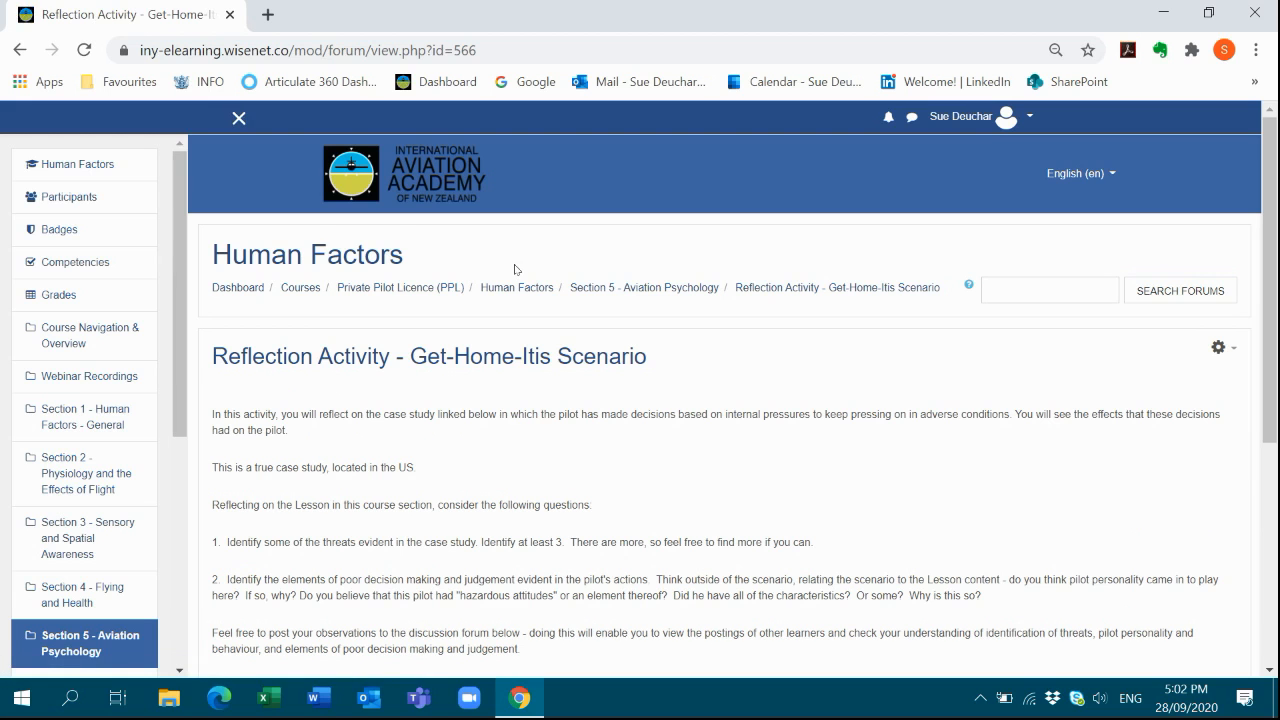
{"action": "scroll", "scroll_direction": "down", "scroll_amount": 3}
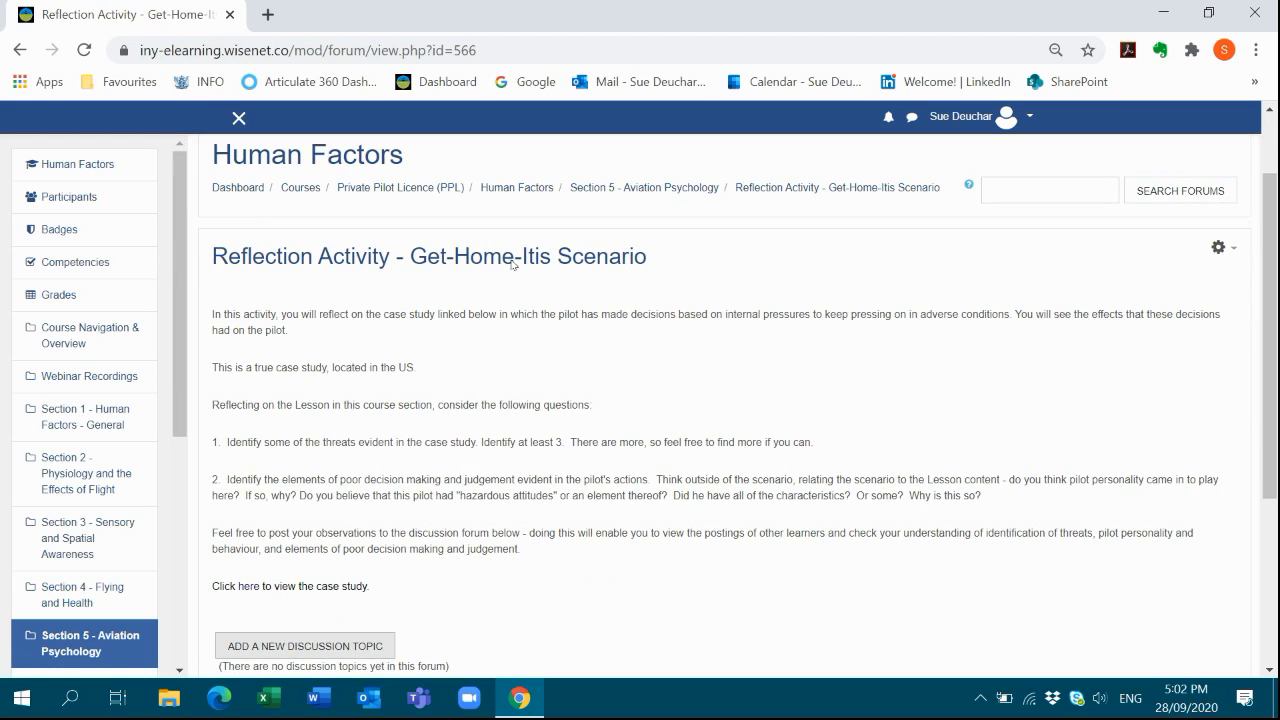
{"action": "mouse_move", "coordinate": [508, 258]}
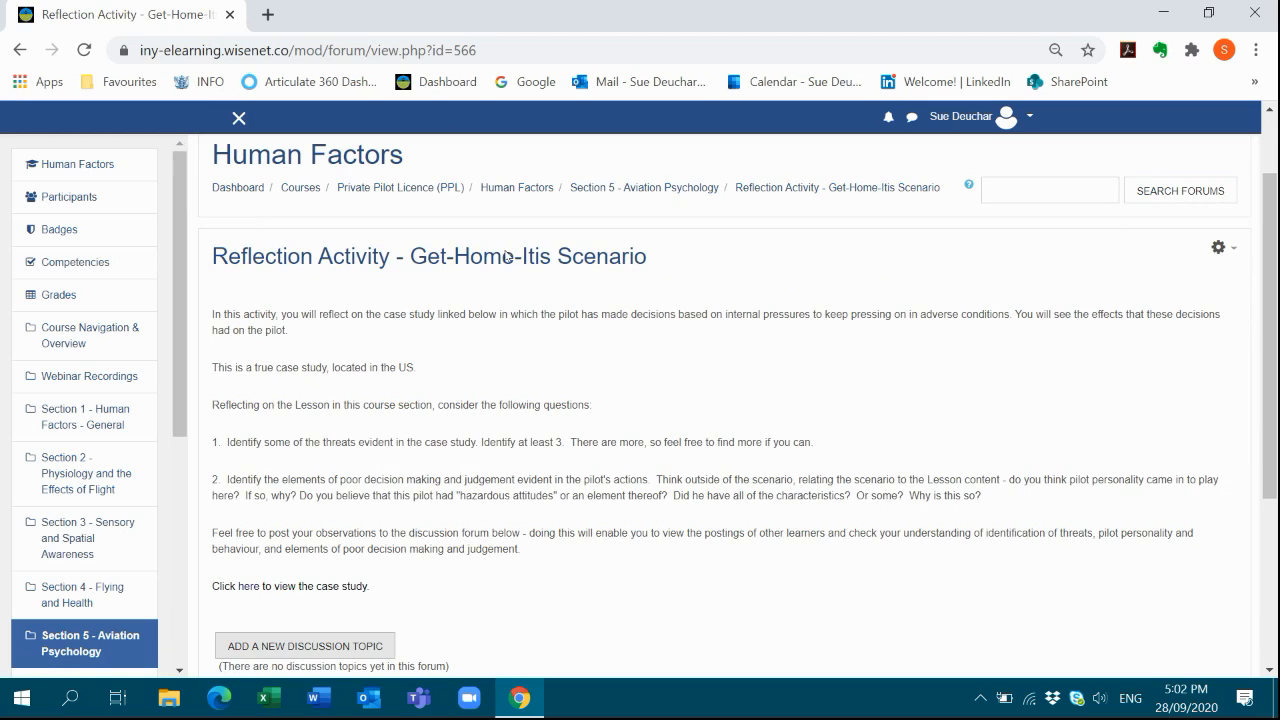
{"action": "mouse_move", "coordinate": [510, 252]}
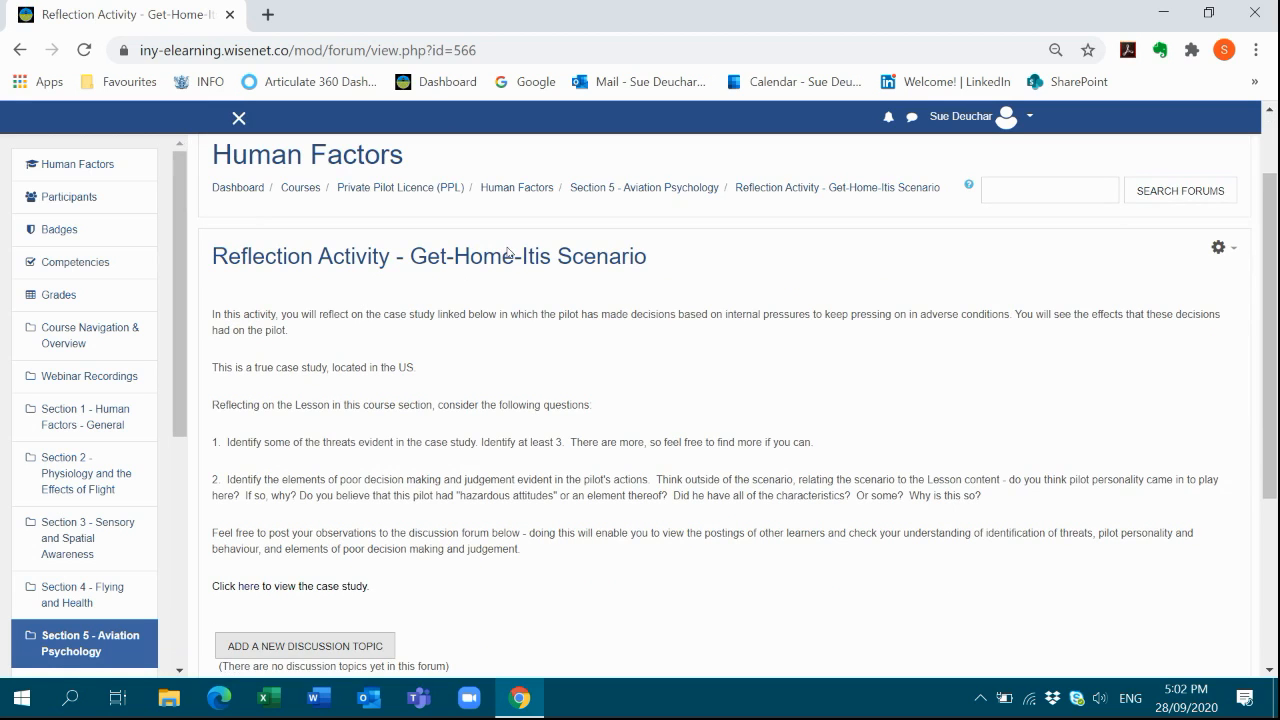